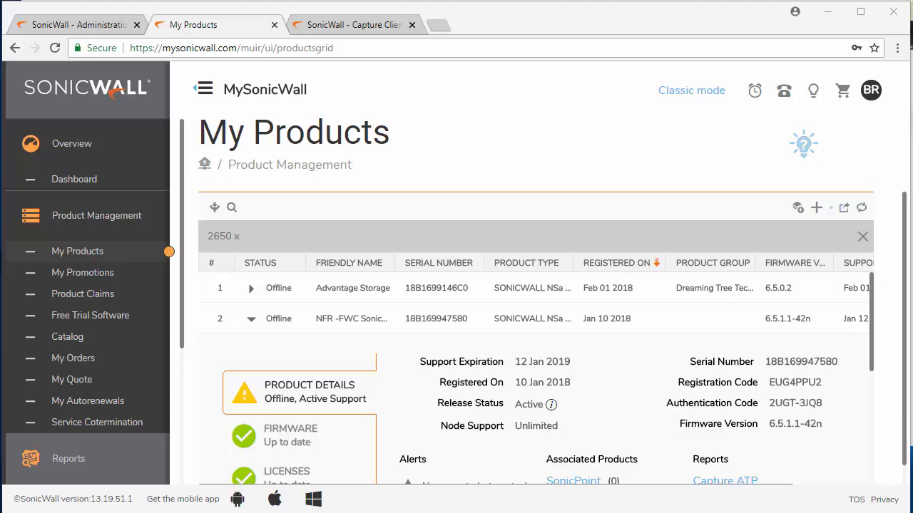
mouse_move(681, 258)
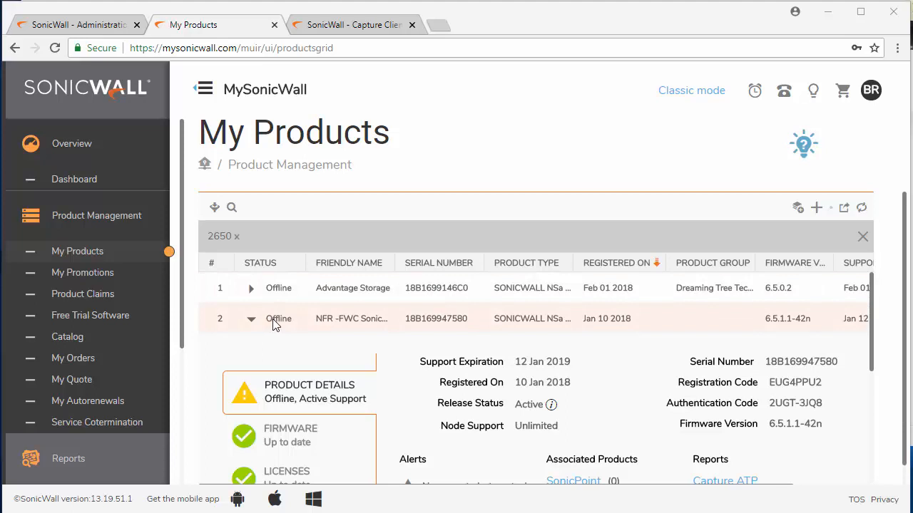
mouse_move(278, 322)
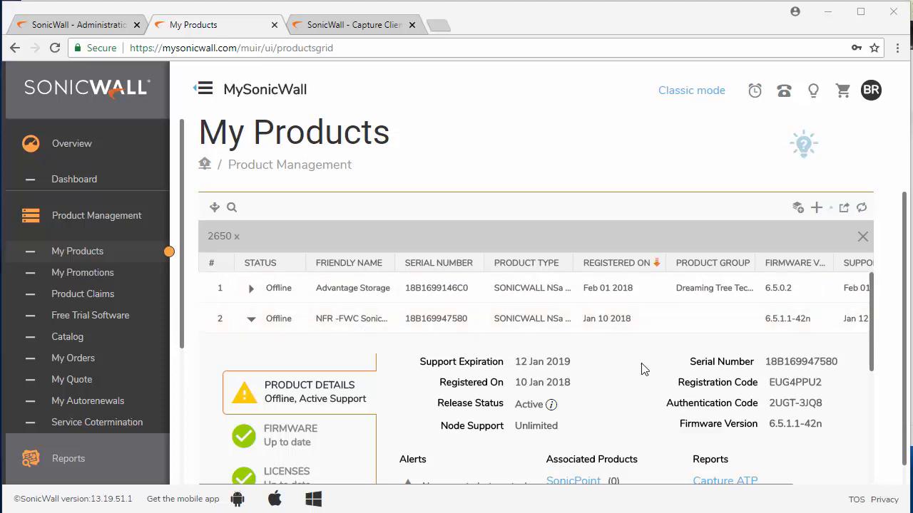
- Show the licenses and services for firewall serial 18B169947580 in My Products
left_click(287, 399)
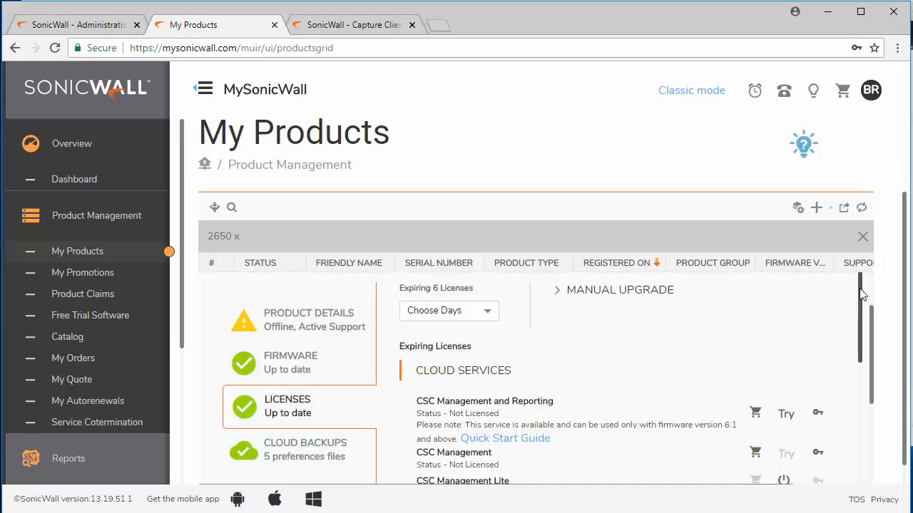
- Scroll the license list past Desktop & Server Software to the unlicensed Capture Client row
scroll("down", 3)
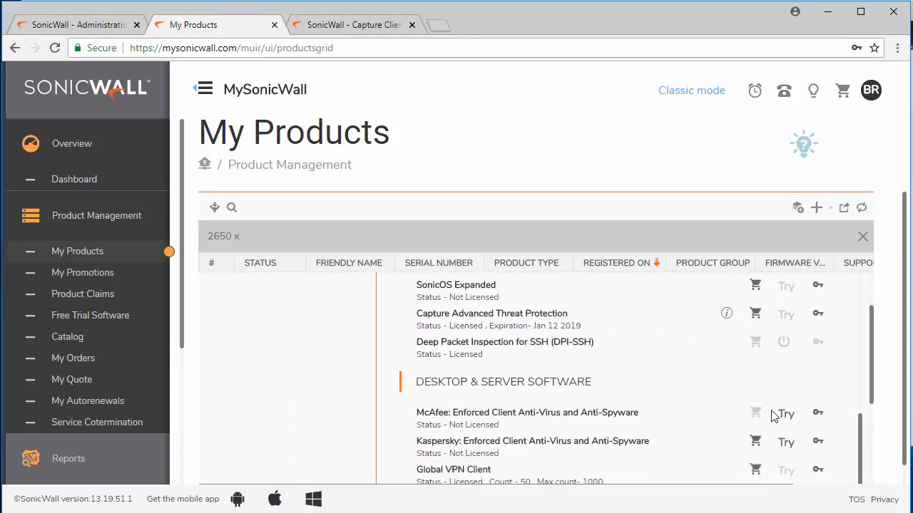
scroll("down", 3)
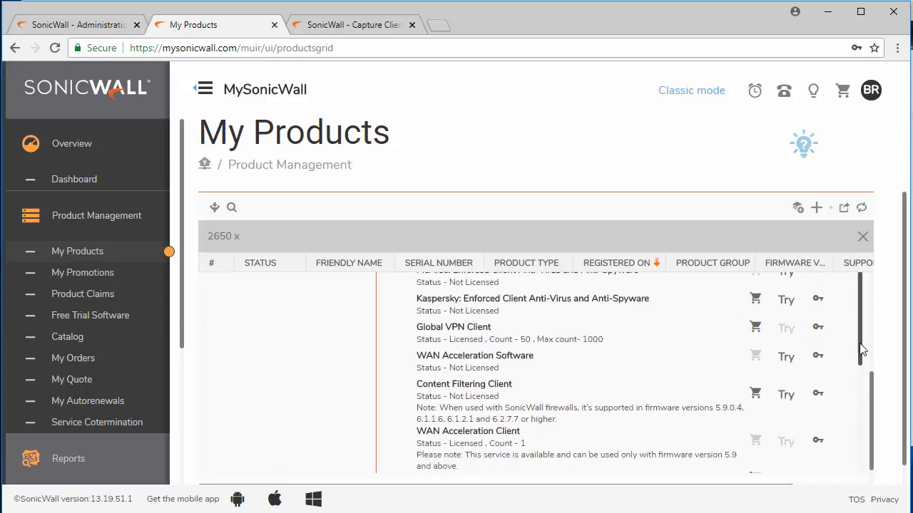
scroll("down", 3)
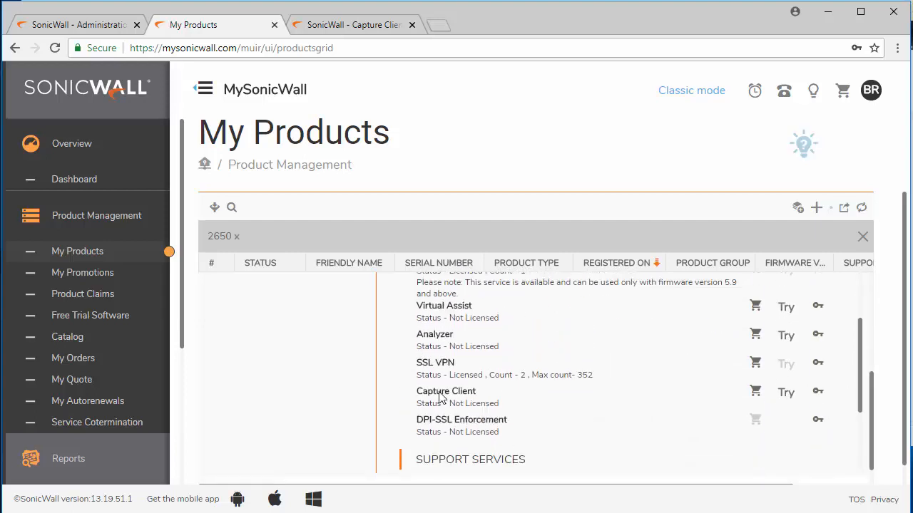
mouse_move(702, 379)
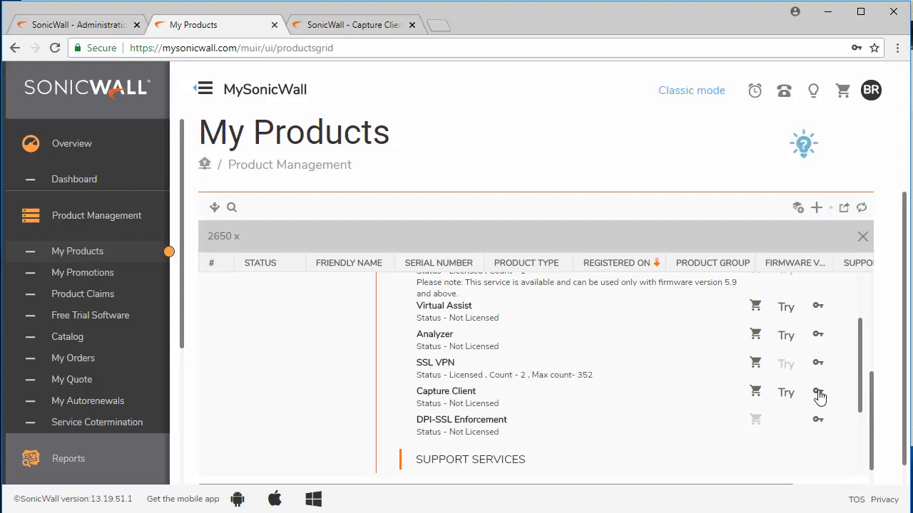
mouse_move(787, 398)
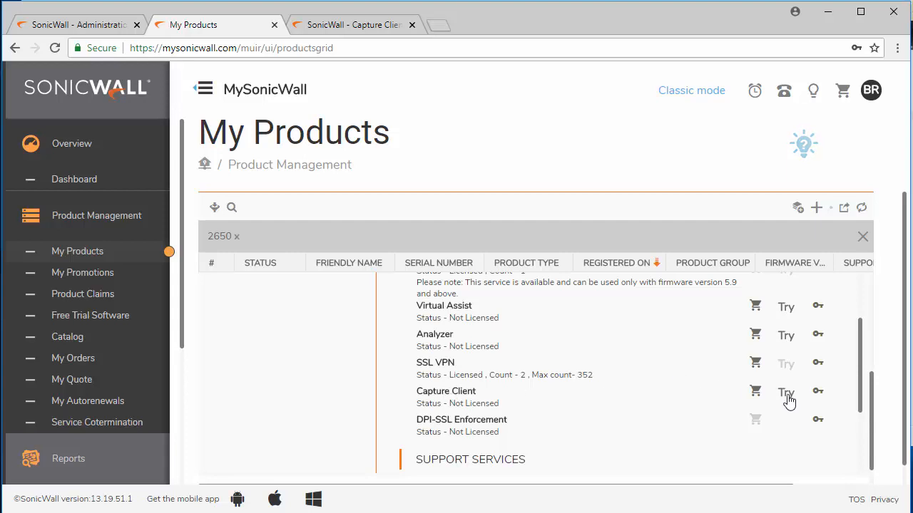
- Start and confirm the Capture Client free trial: 5 licenses expiring Jul 29 2018
left_click(786, 392)
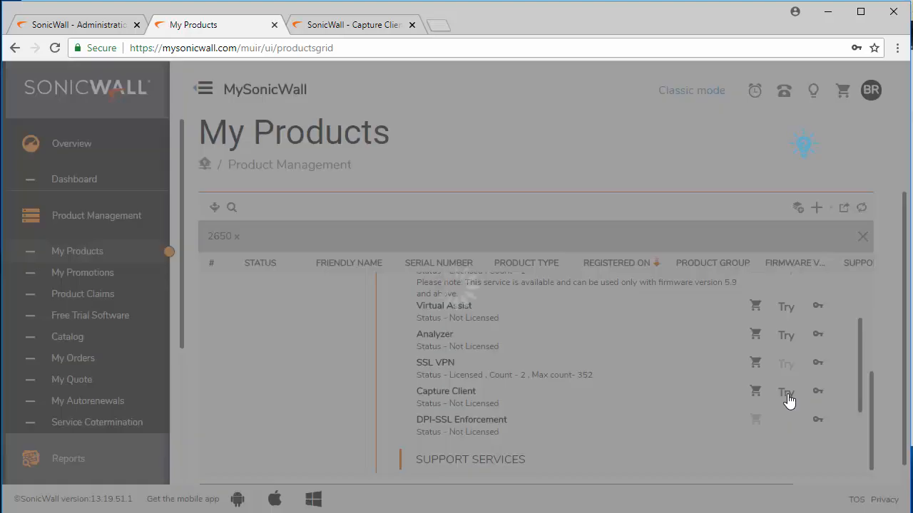
left_click(784, 390)
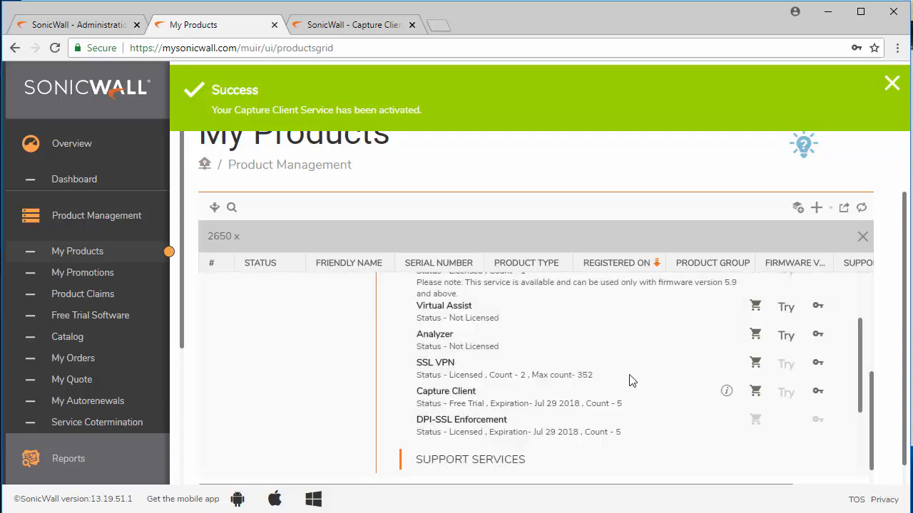
mouse_move(613, 408)
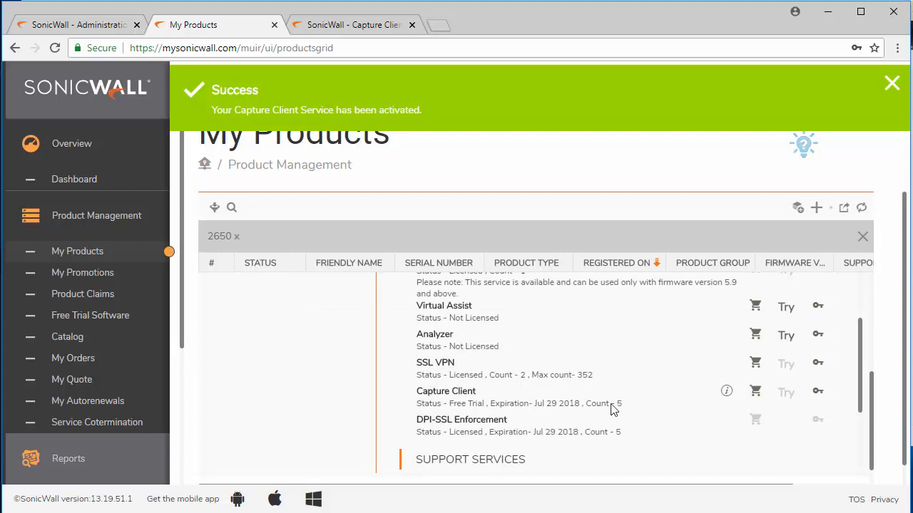
mouse_move(617, 413)
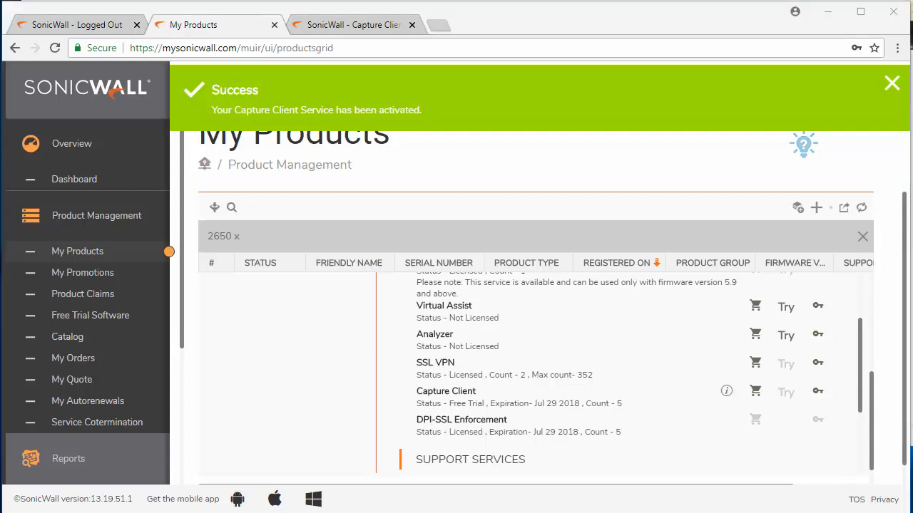
mouse_move(756, 439)
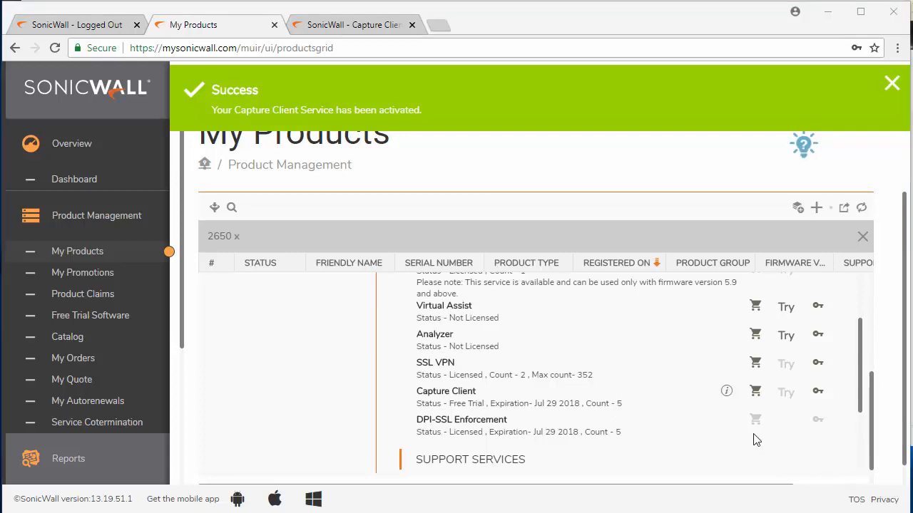
- View the Capture Client trial details: enabled, 5 licenses, expiring 07/29/2018
left_click(726, 391)
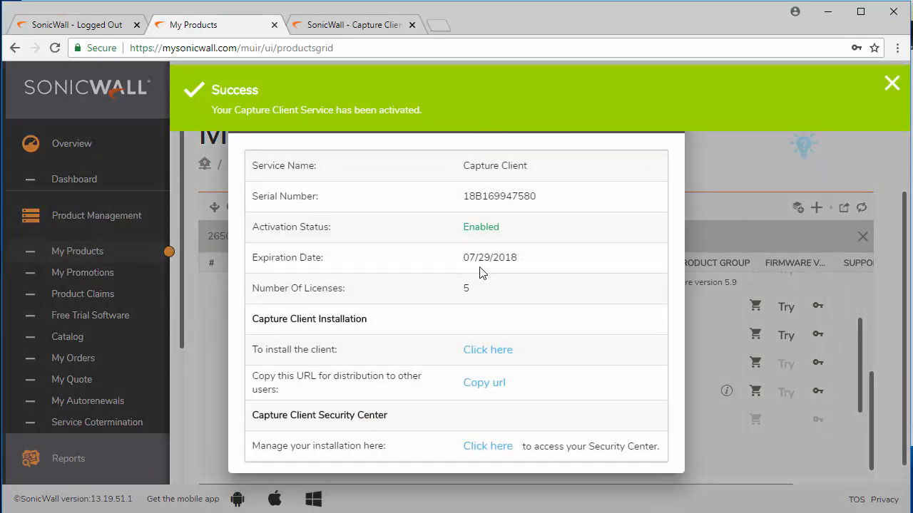
mouse_move(419, 357)
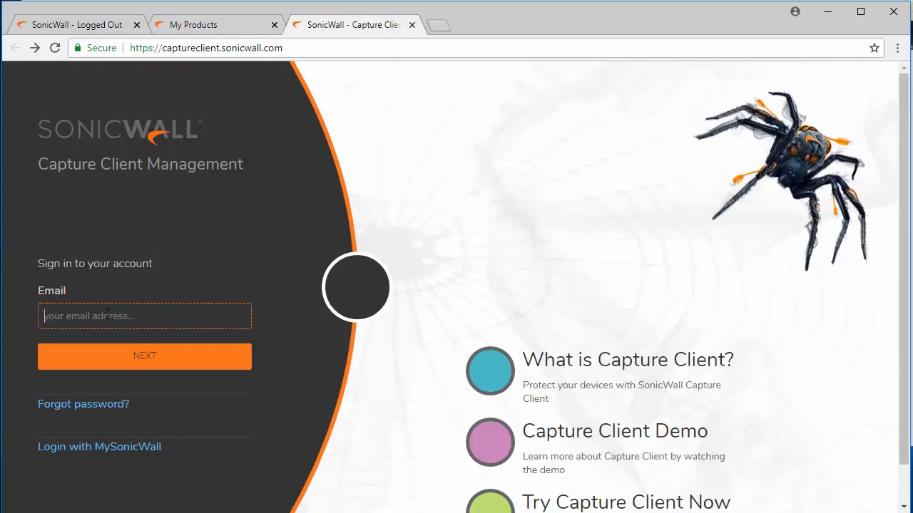
- Log in with MySonicWall to reach the dashboard showing 0 clients and 0/5 licenses
left_click(100, 446)
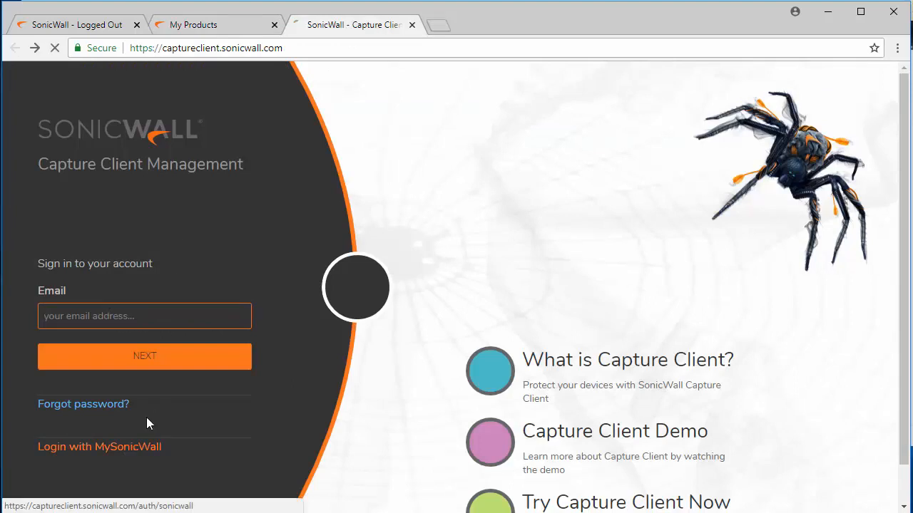
left_click(100, 446)
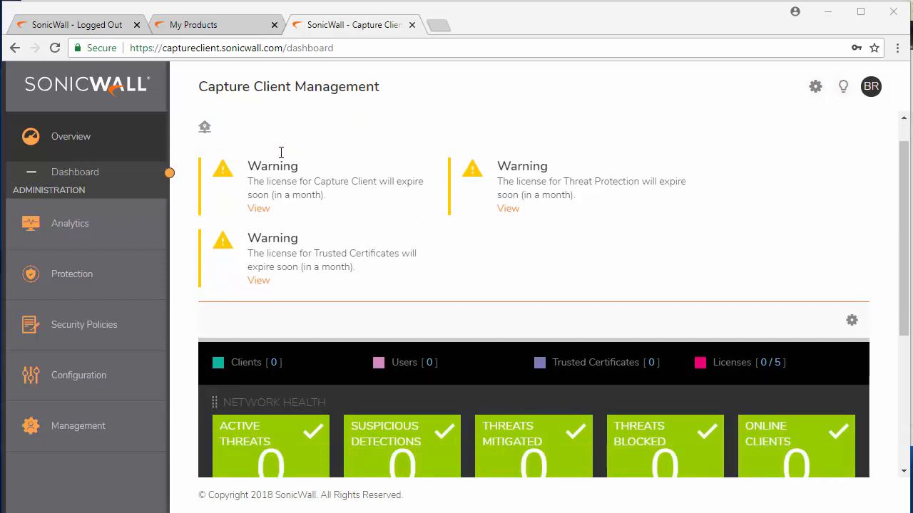
- Scroll the dashboard to the zero threat counts and empty online-clients list
scroll("down", 3)
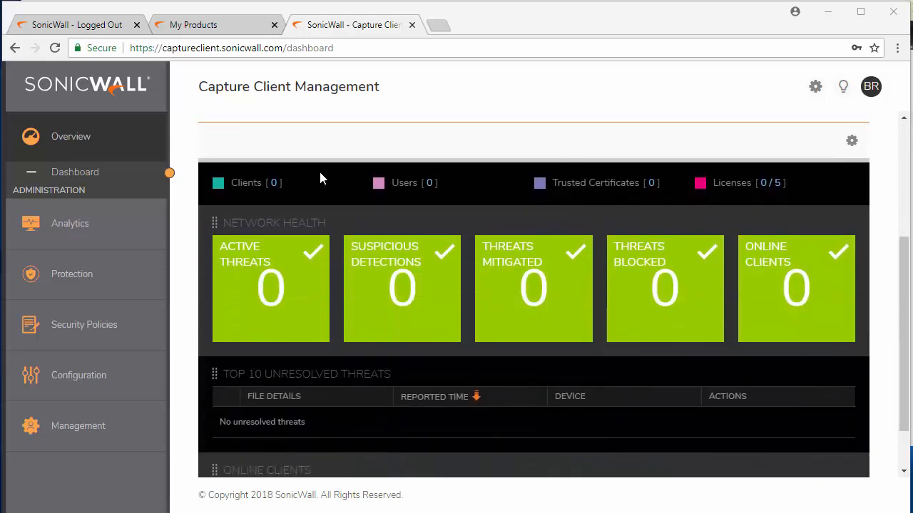
scroll("down", 3)
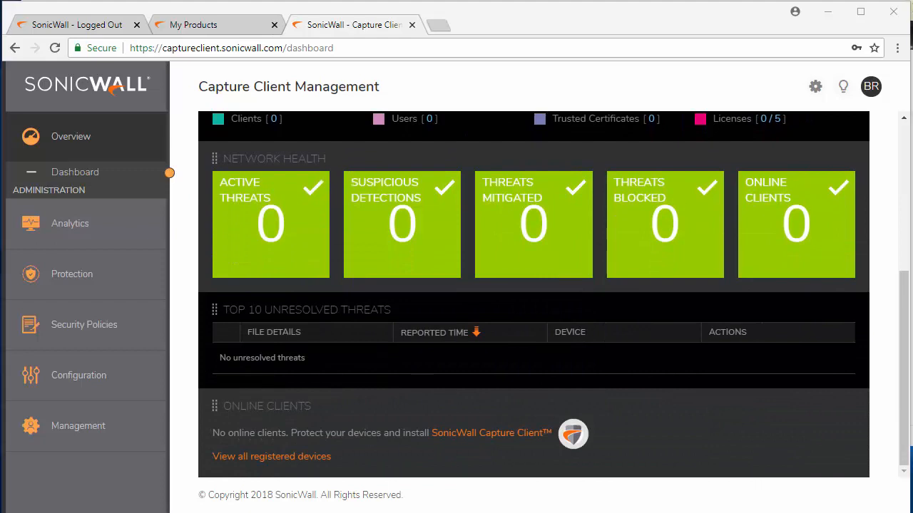
mouse_move(442, 470)
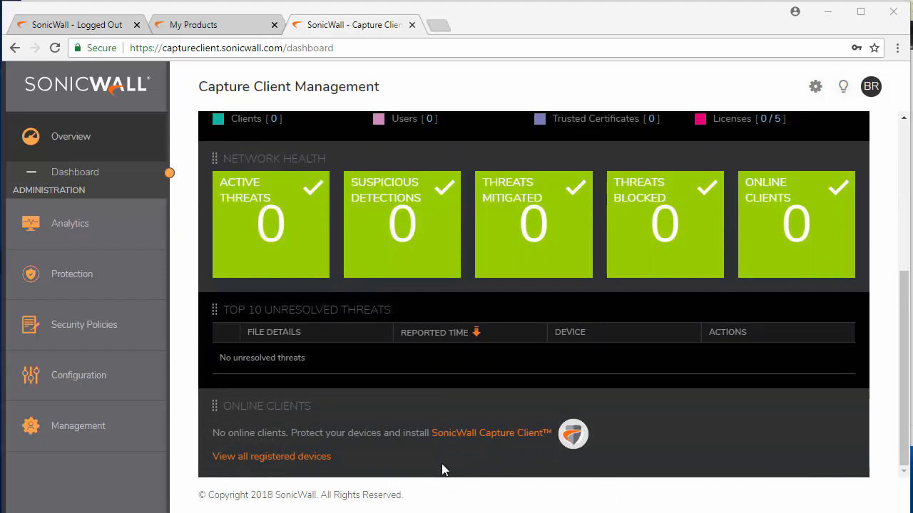
mouse_move(318, 399)
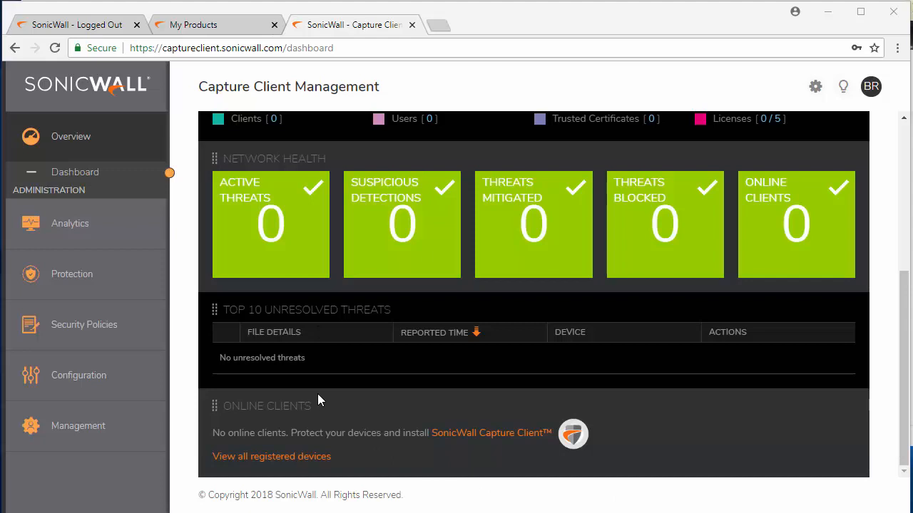
mouse_move(454, 430)
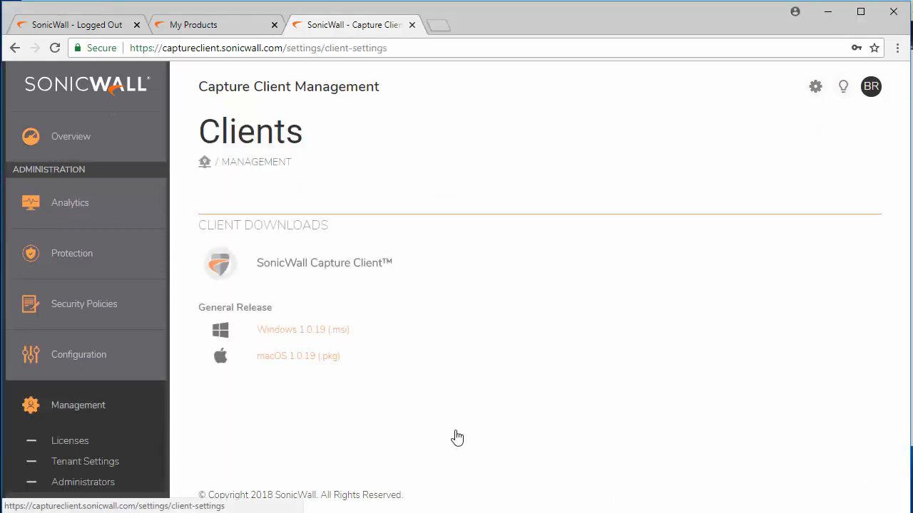
mouse_move(303, 329)
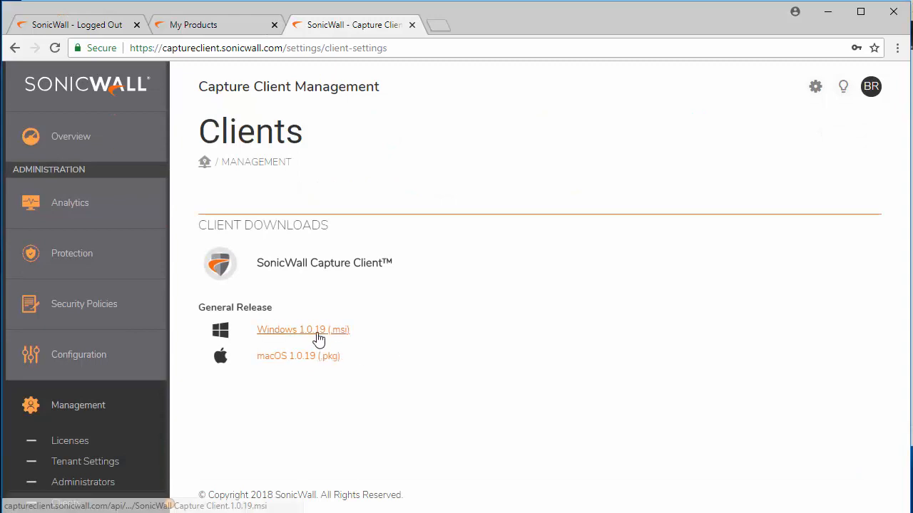
- Download the Windows 1.0.19 (.msi) Capture Client installer from General Release
left_click(303, 330)
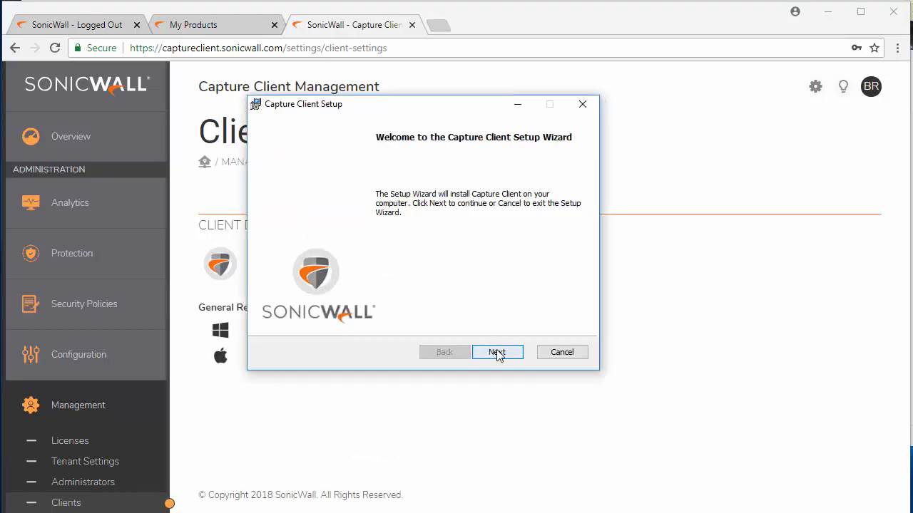
- Run through the Capture Client Setup wizard from welcome page to Finish
left_click(496, 351)
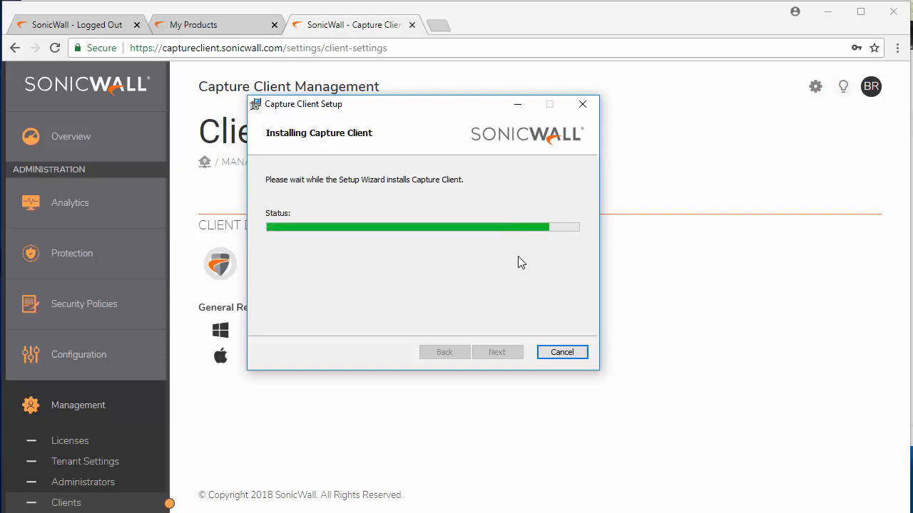
mouse_move(502, 260)
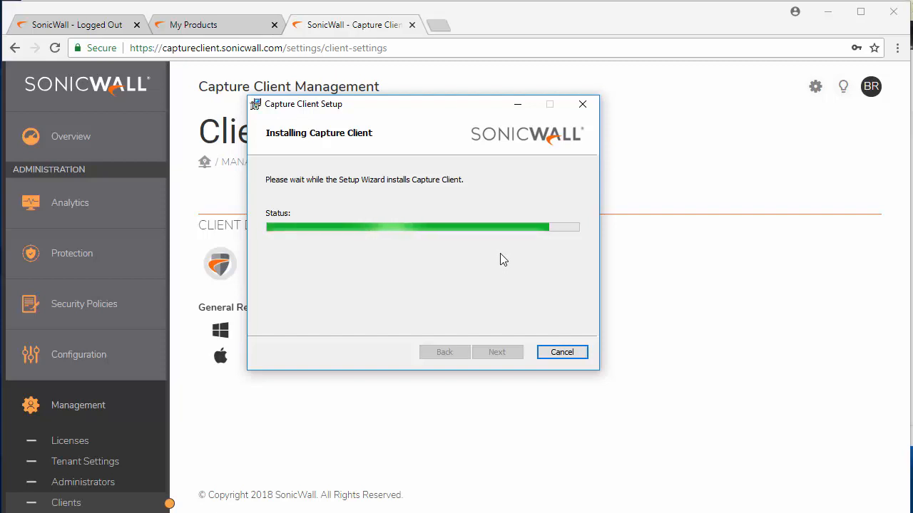
mouse_move(536, 305)
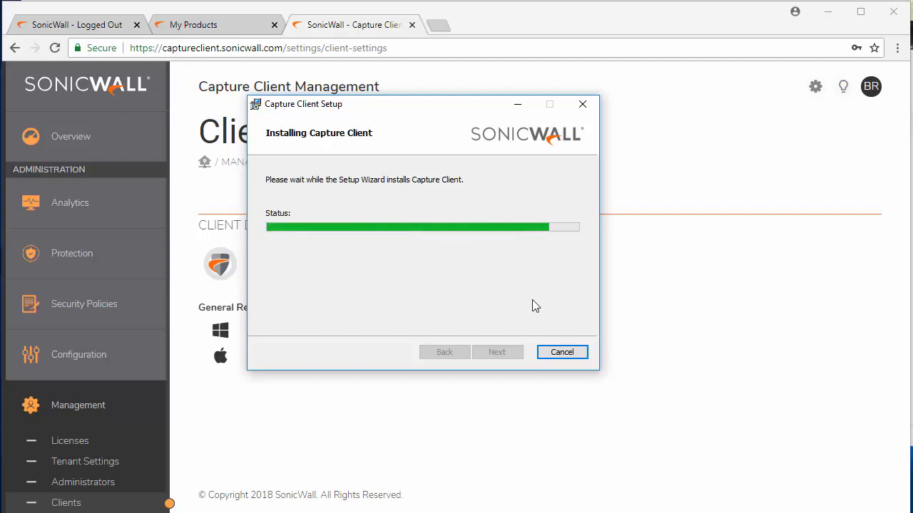
mouse_move(499, 260)
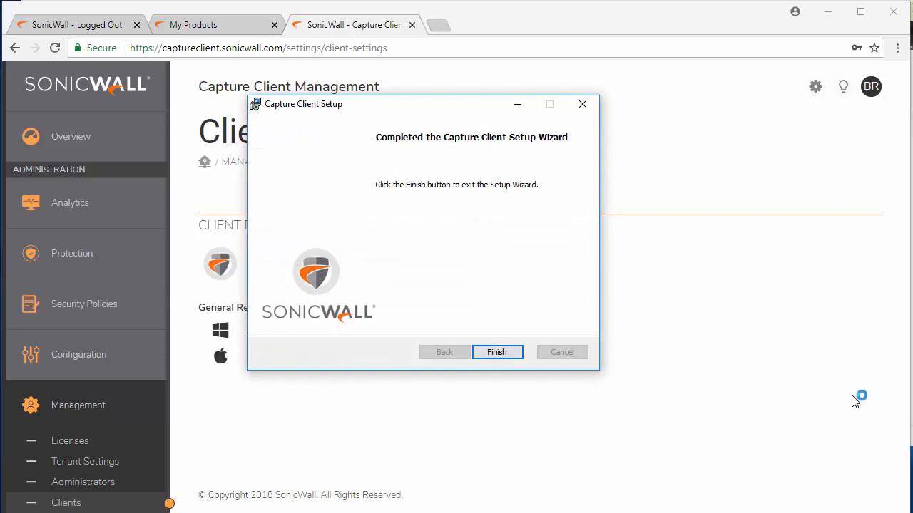
left_click(496, 351)
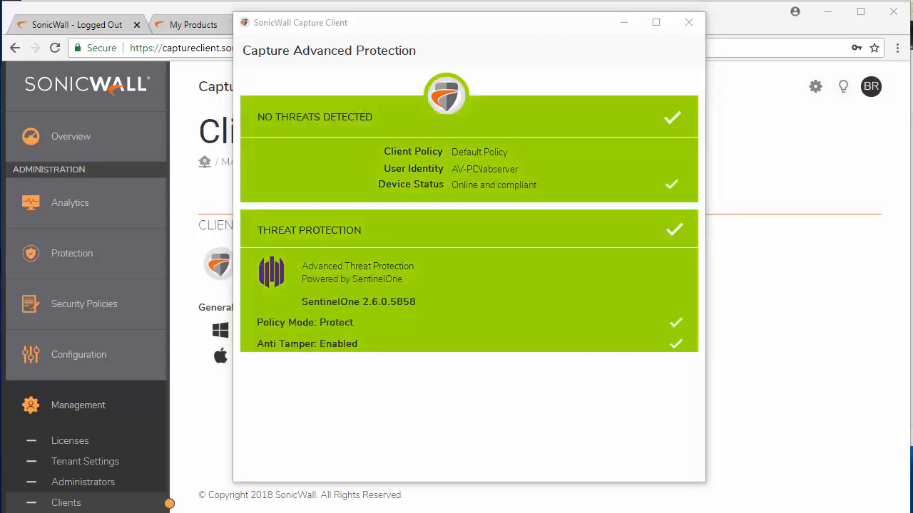
mouse_move(551, 349)
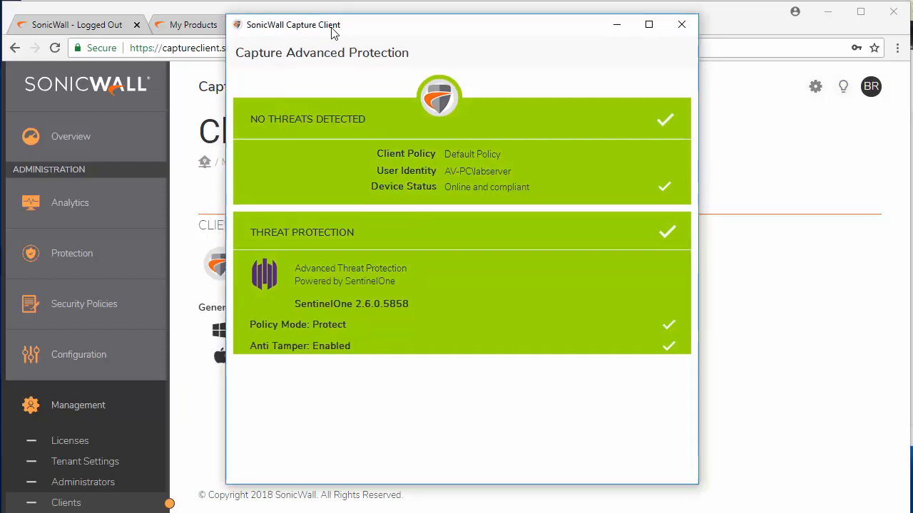
mouse_move(240, 405)
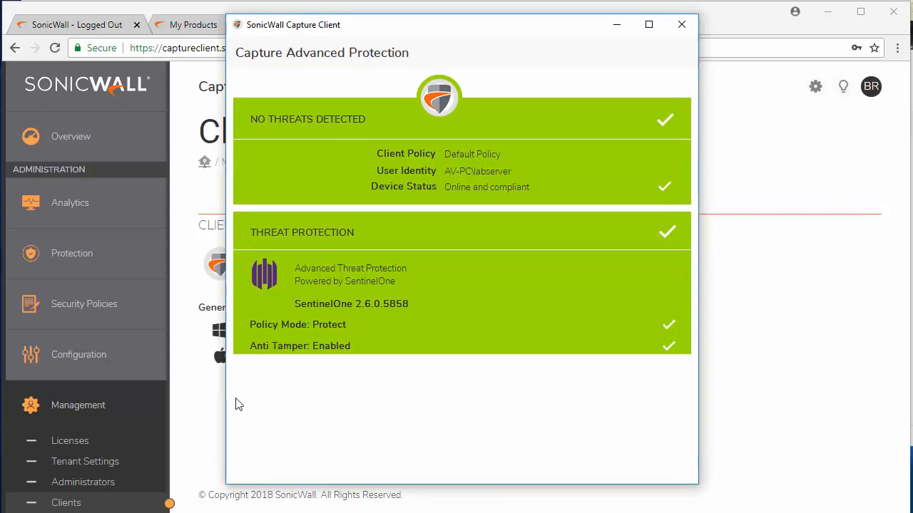
mouse_move(439, 398)
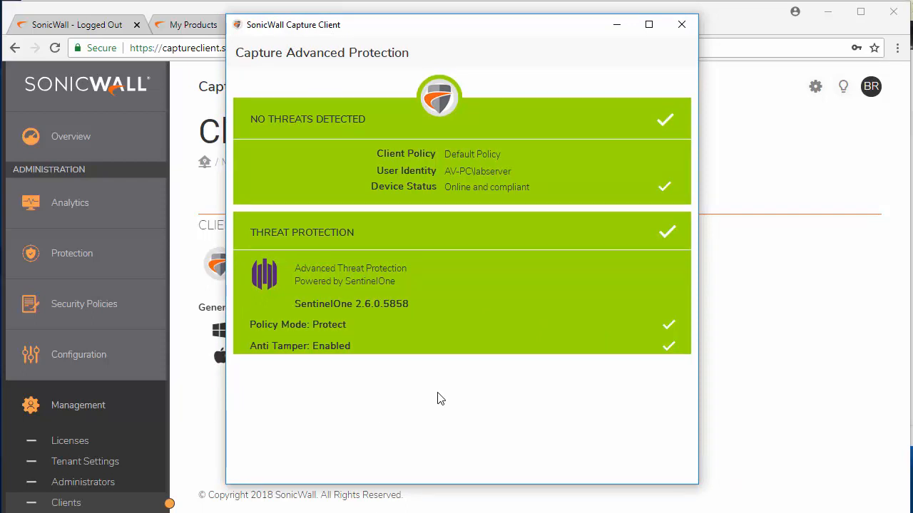
mouse_move(453, 401)
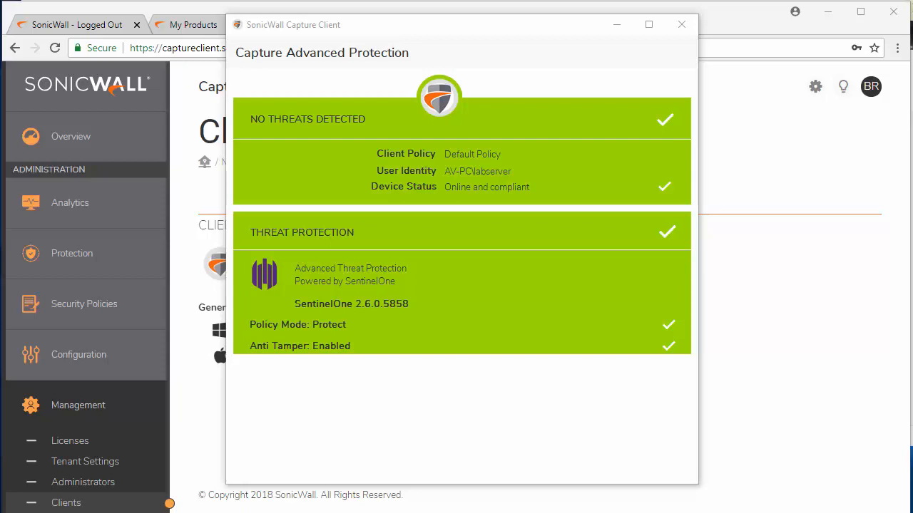
mouse_move(168, 15)
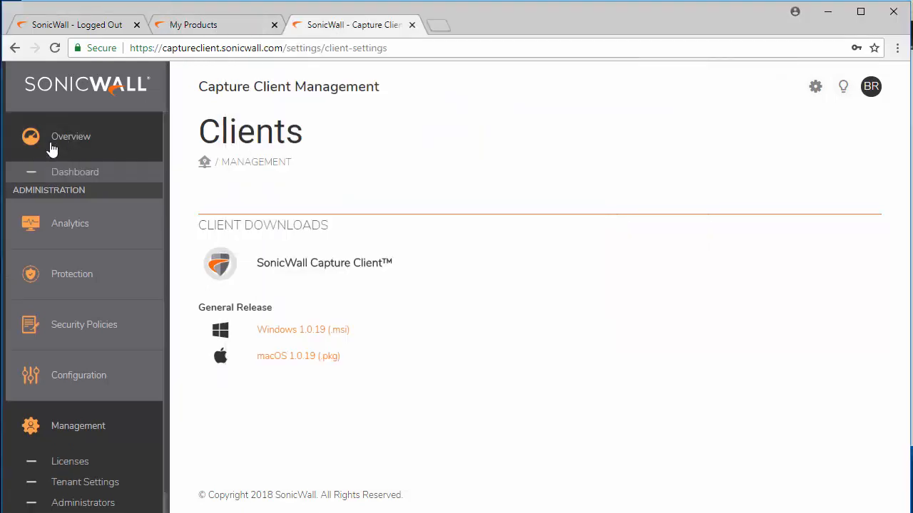
- Return to the dashboard's Network Health tiles showing one online client and zero threats
left_click(74, 171)
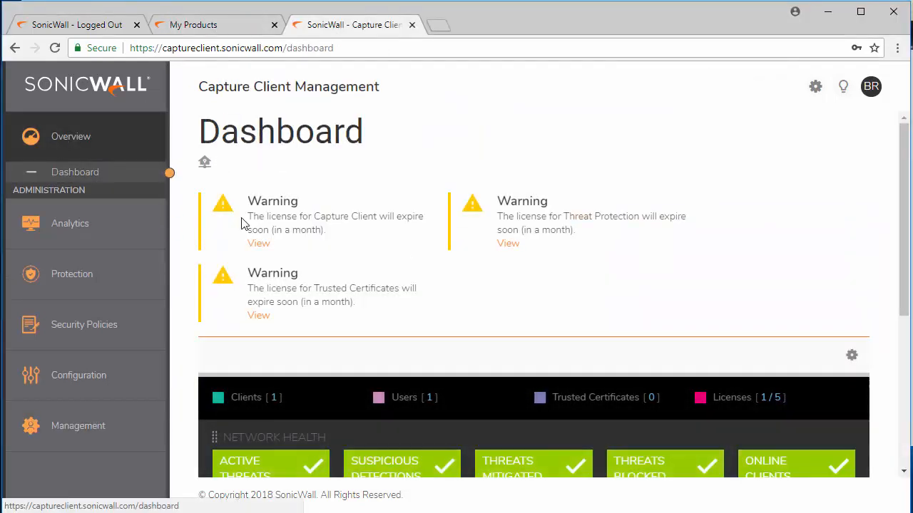
scroll("down", 3)
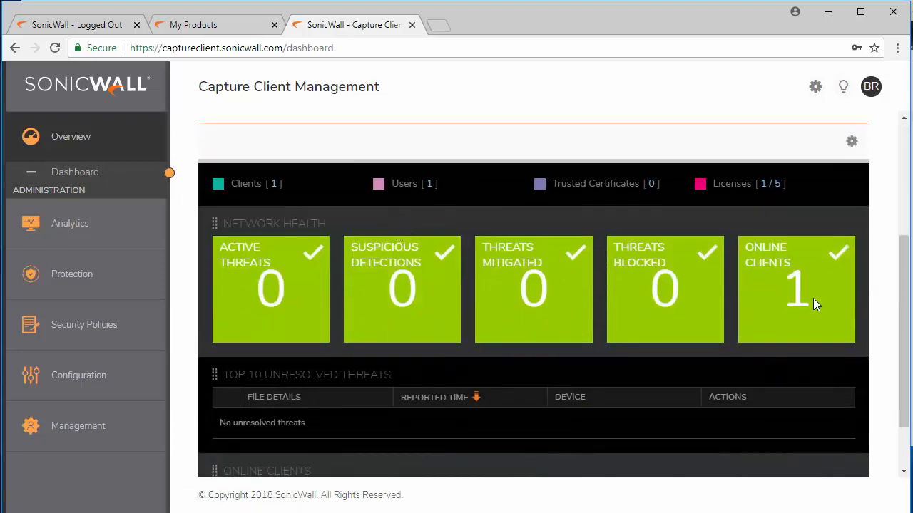
mouse_move(805, 295)
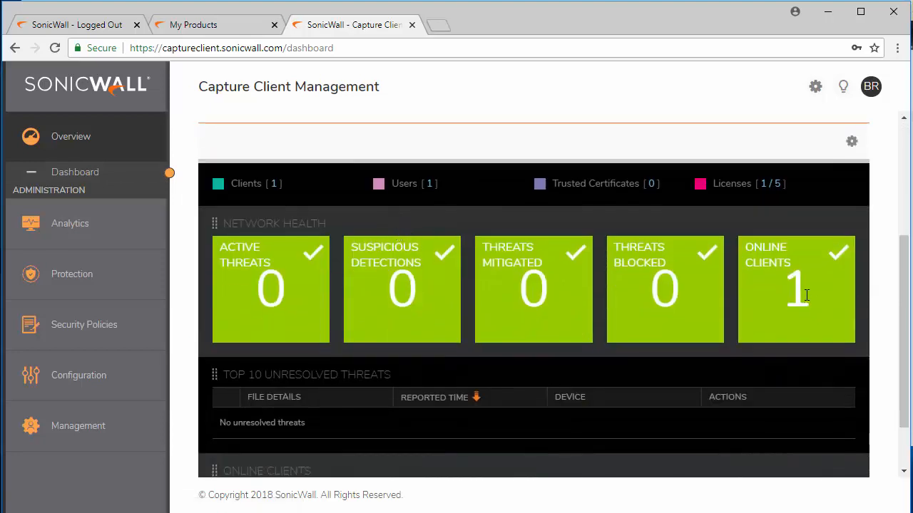
mouse_move(802, 291)
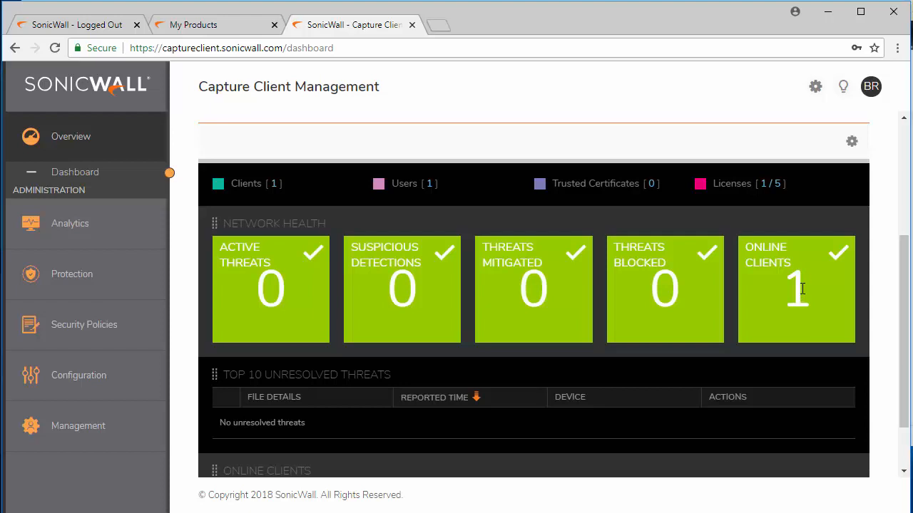
mouse_move(417, 230)
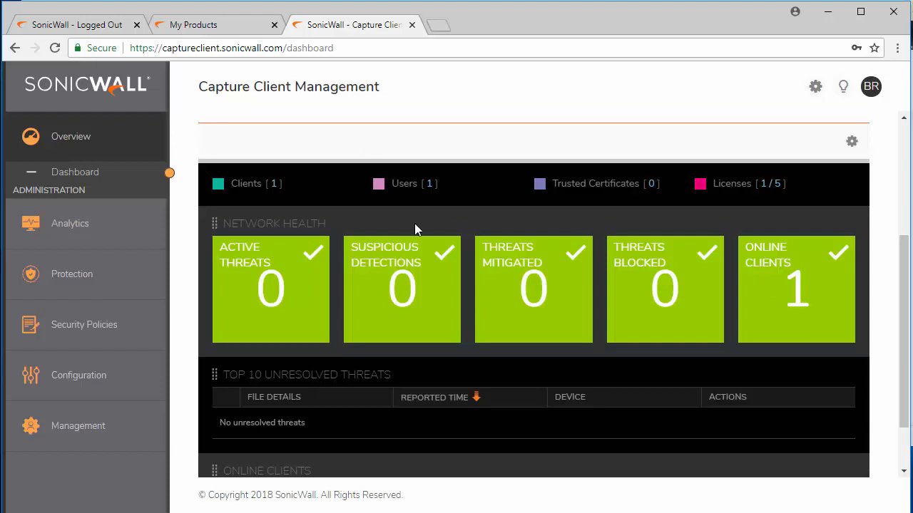
mouse_move(416, 134)
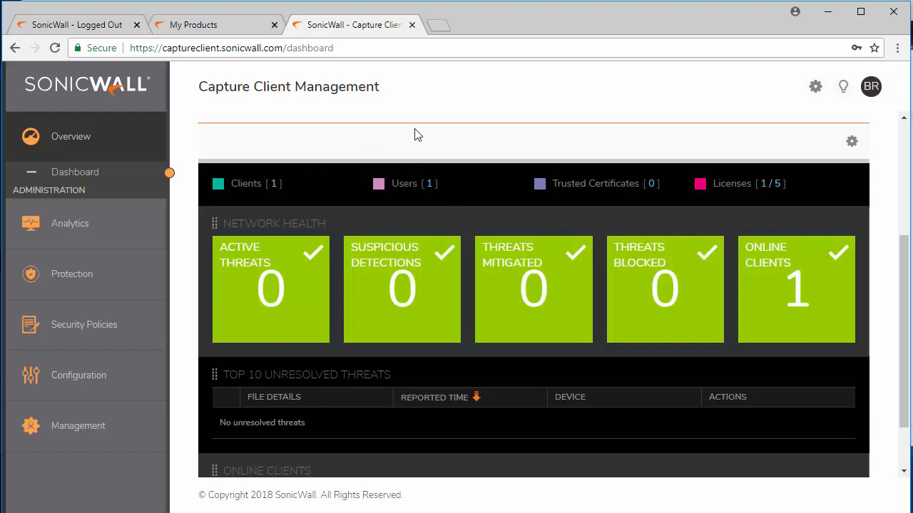